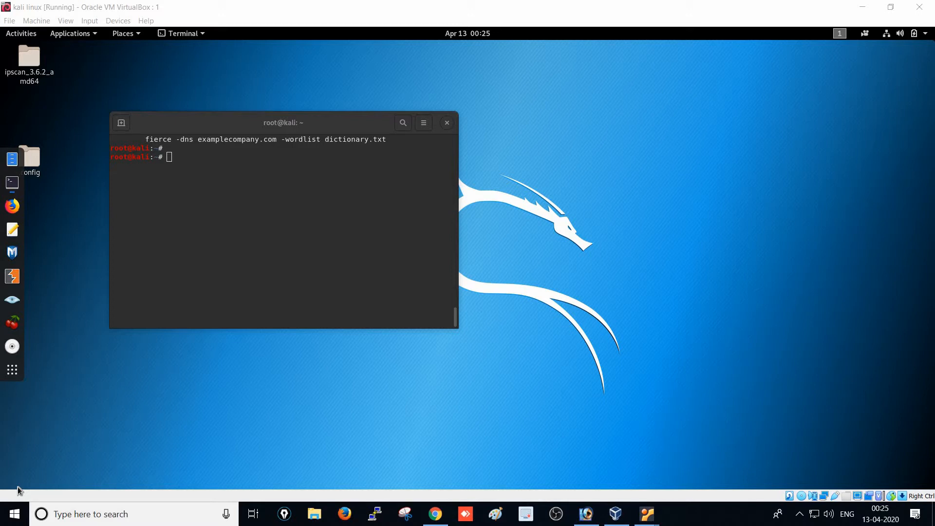
Enter the command fierce --help at the root prompt without running it.
type("fierce")
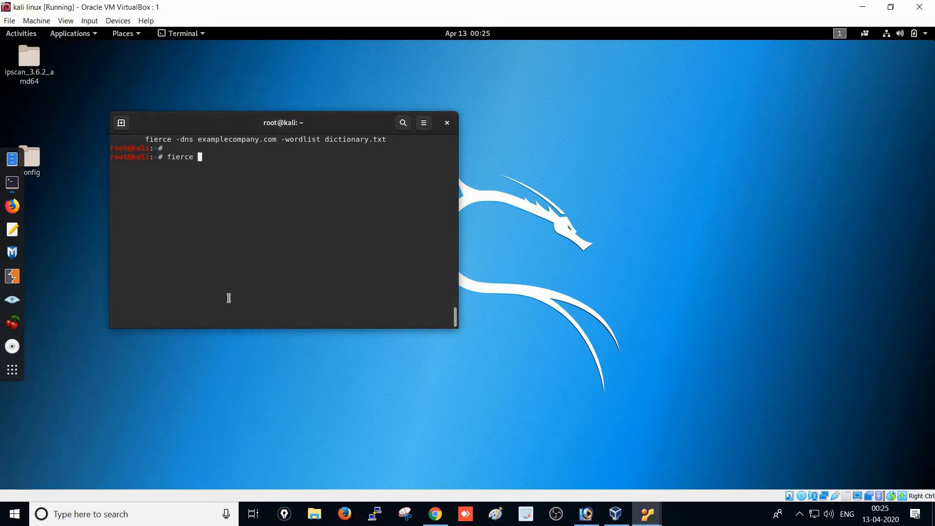
type("--help")
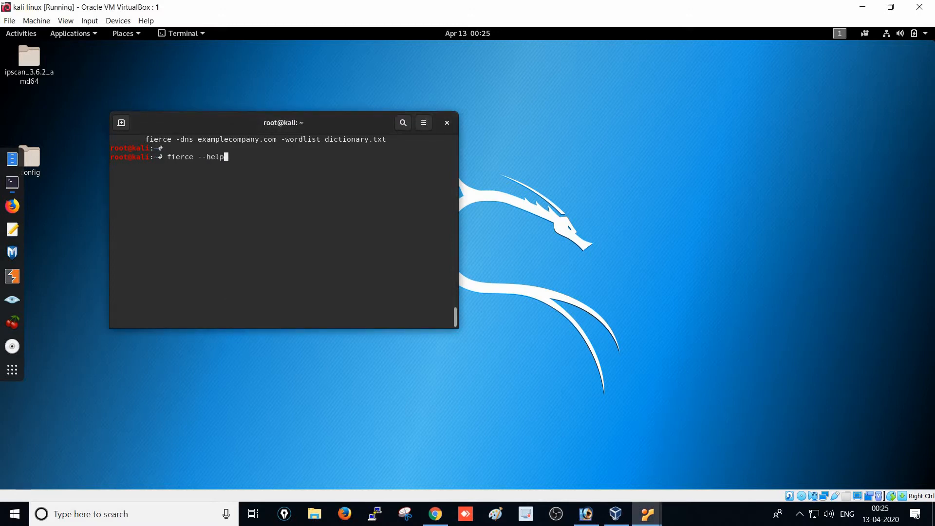
Run fierce --help and scroll through its usage, overview and options list.
key("Return")
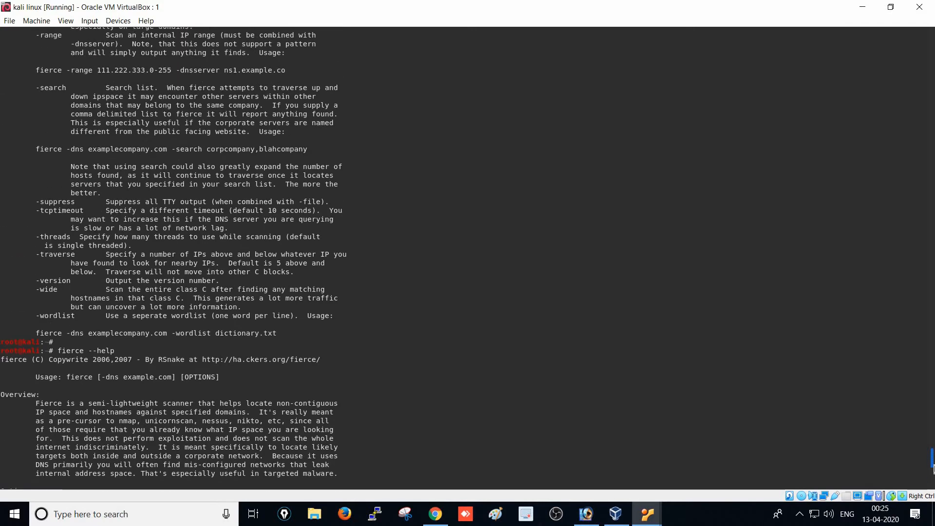
scroll("down", 3)
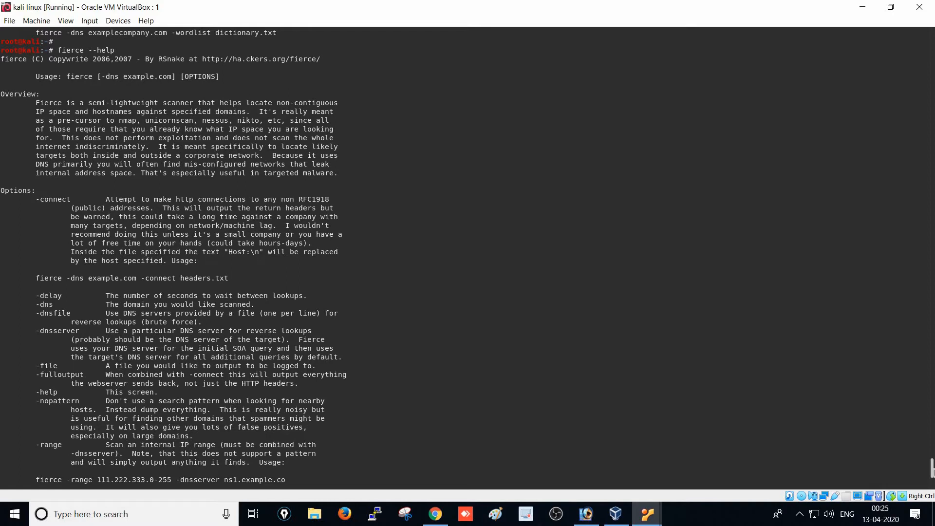
scroll("down", 3)
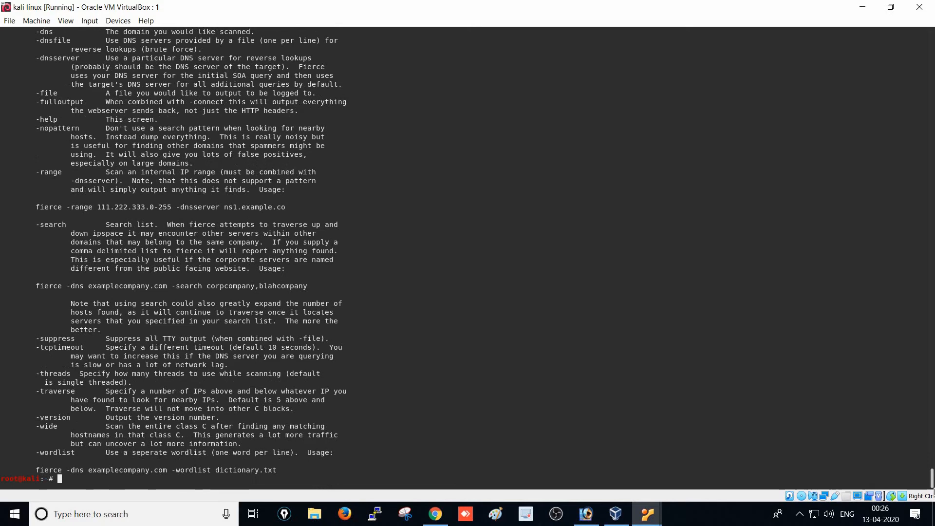
Enter the command fierce -dns microsoft.com at the prompt without running it.
type("fierce -dns")
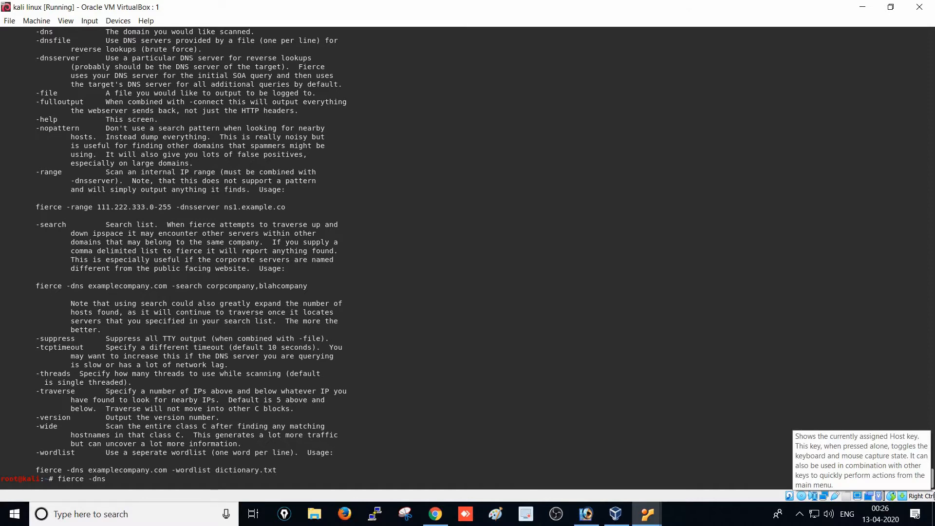
type("m")
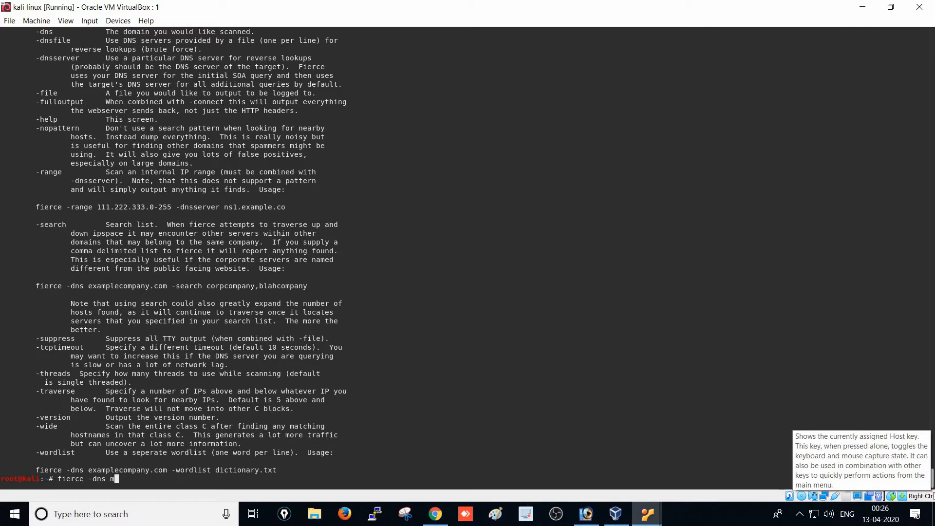
type("icrosoft")
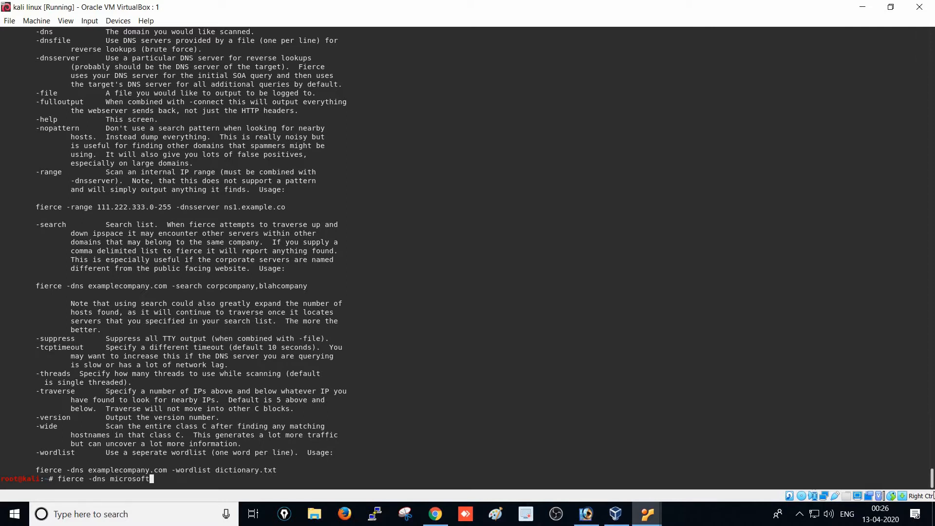
type(".com")
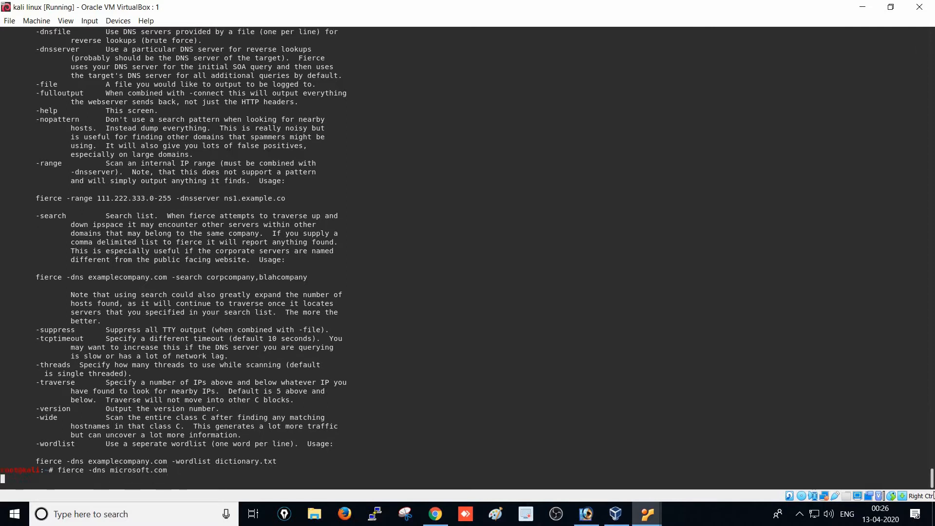
Run the fierce DNS scan so microsoft.com's name servers, zone transfer attempts and first subdomains appear.
key("Return")
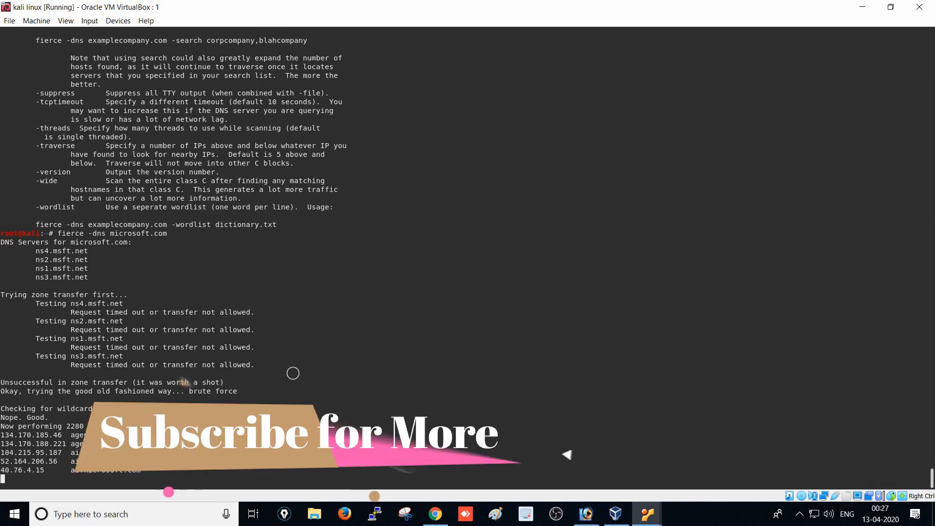
mouse_move(435, 378)
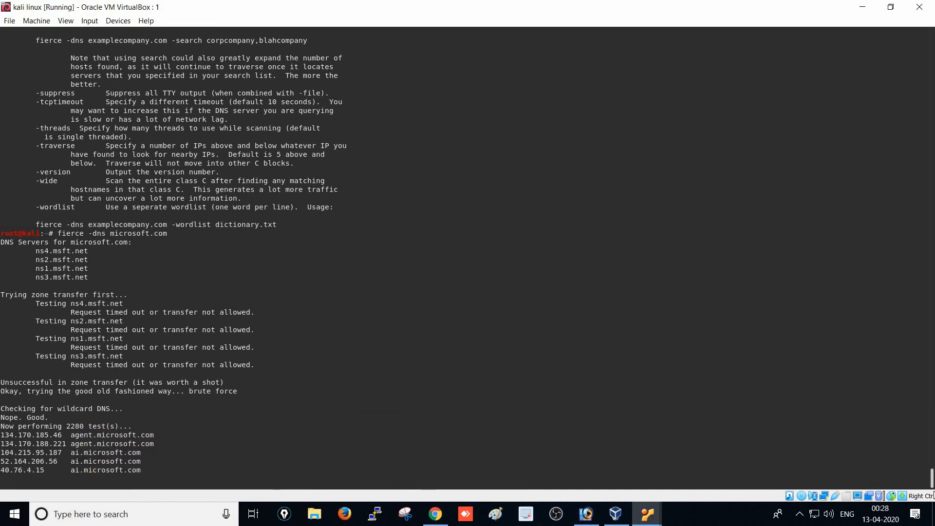
Scroll through the growing brute-force results showing more ai.microsoft.com hostname-IP pairs.
scroll("down", 3)
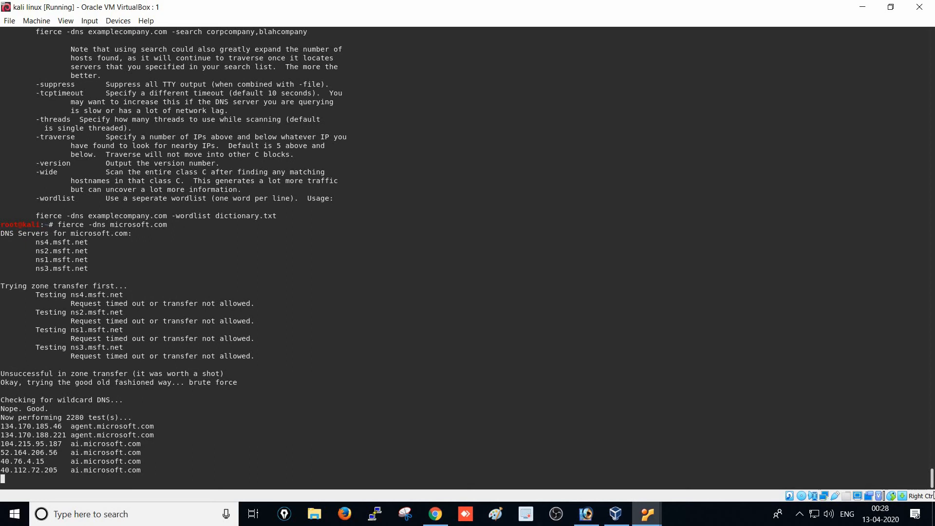
scroll("down", 3)
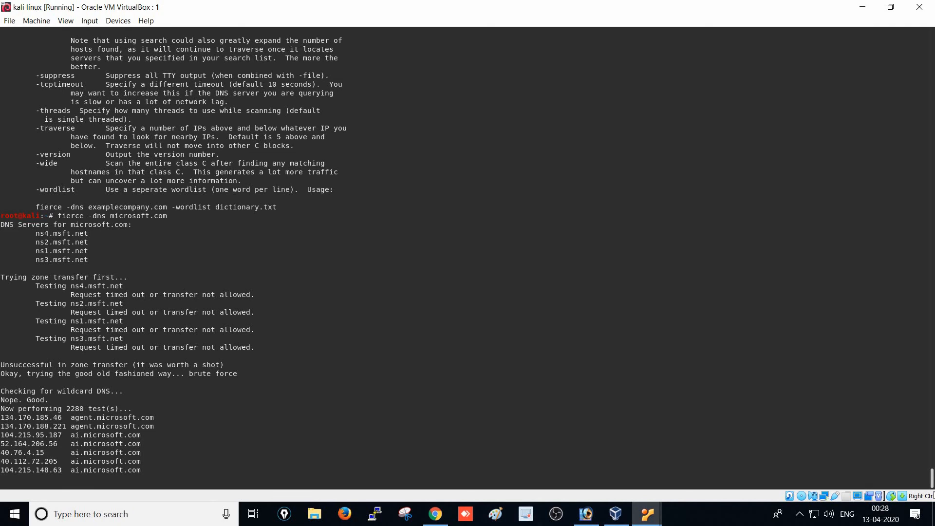
scroll("up", 3)
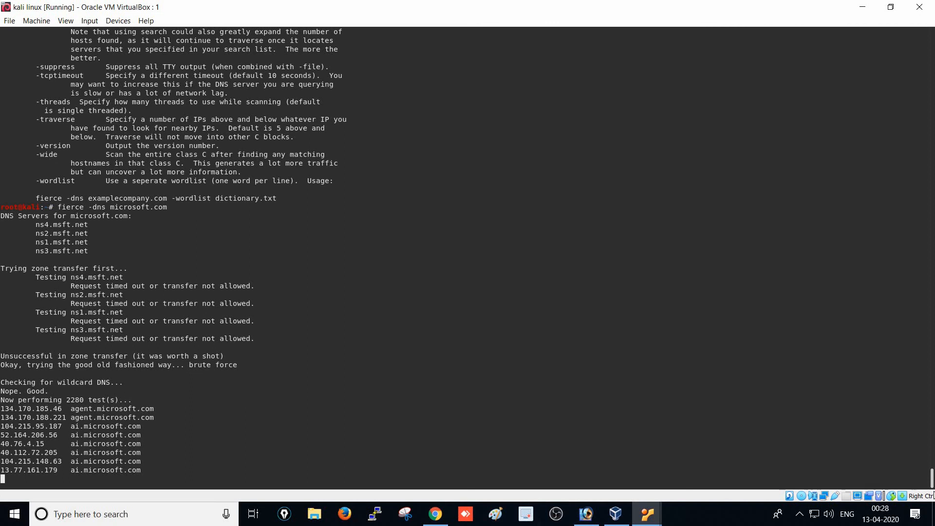
scroll("down", 3)
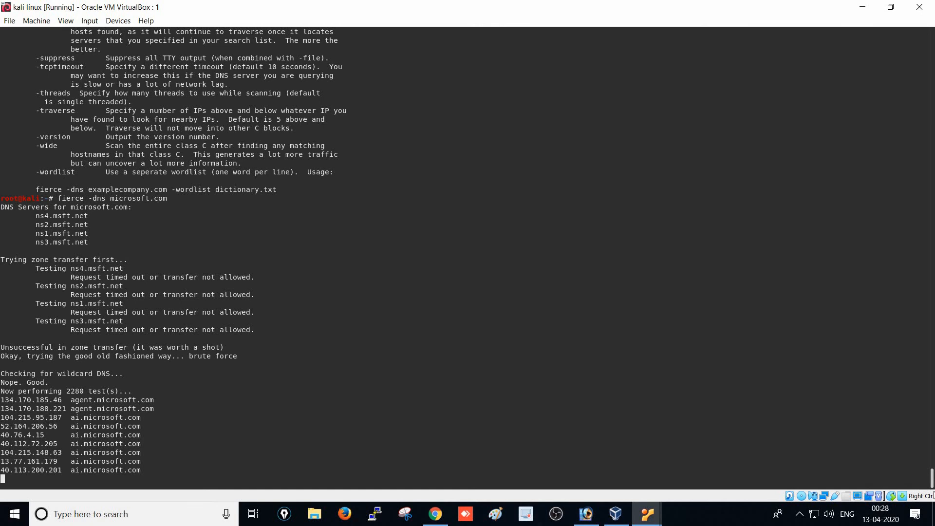